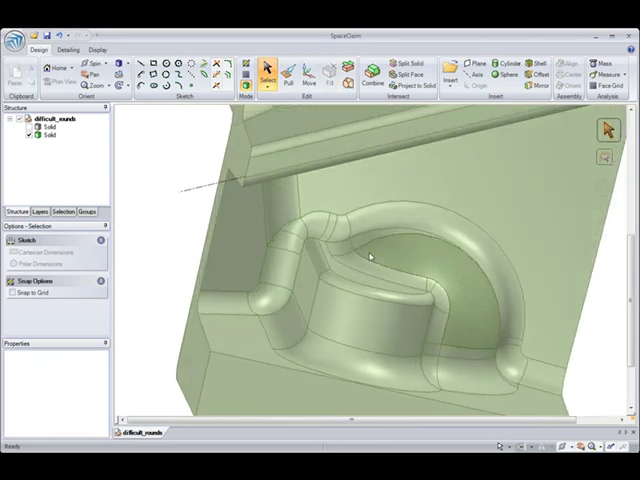
Step: Select the round at the cylindrical boss base and fill it away, leaving a sharp edge
click(330, 315)
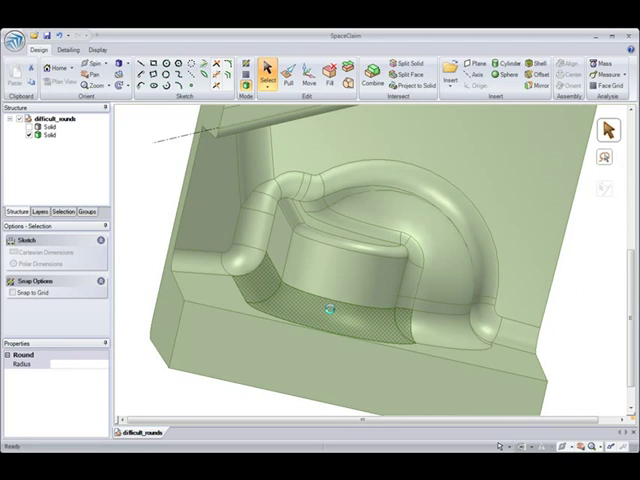
click(320, 310)
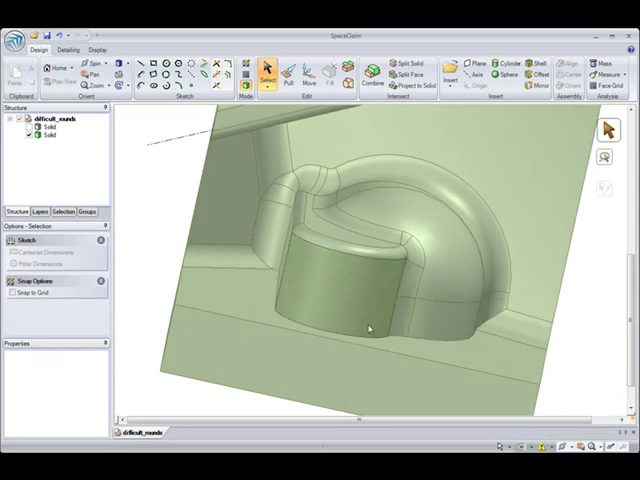
drag(368, 328, 368, 310)
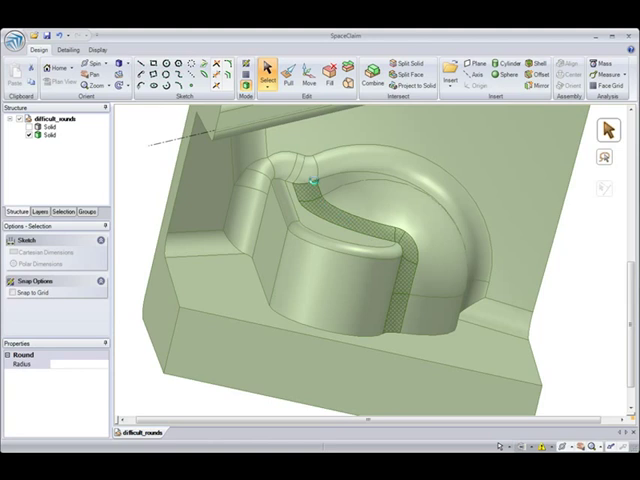
key(Escape)
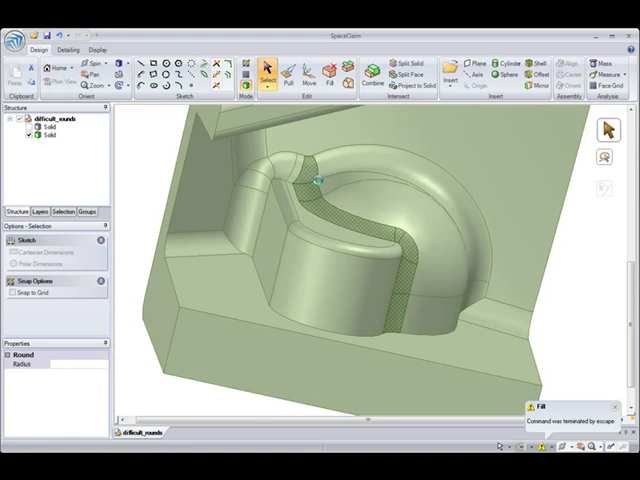
mouse_move(345, 205)
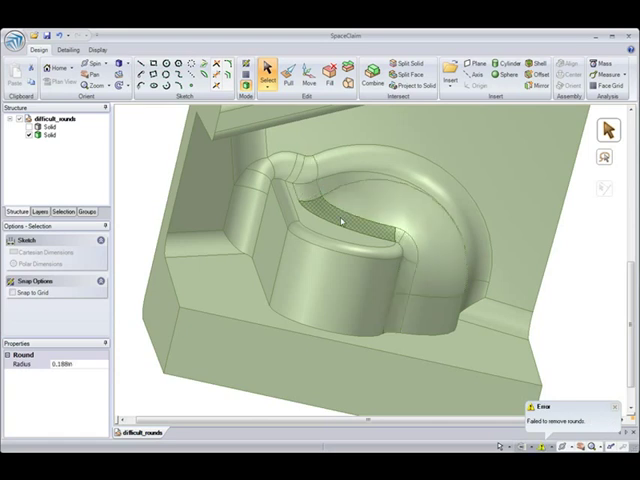
drag(340, 220, 405, 285)
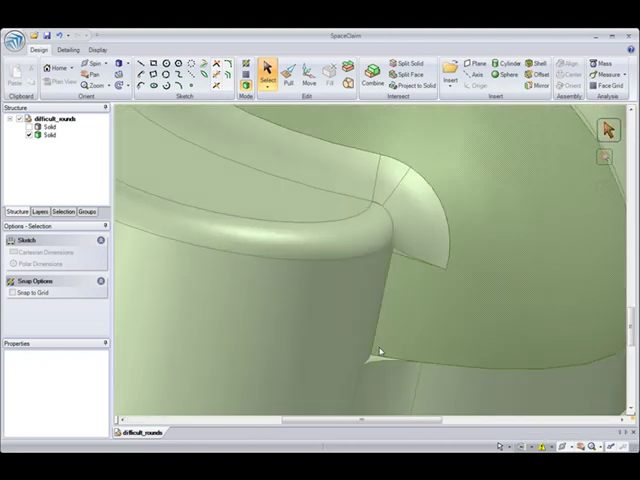
Step: Zoom out to the whole arch and select the boss-top round and arch junction round
drag(380, 350, 380, 290)
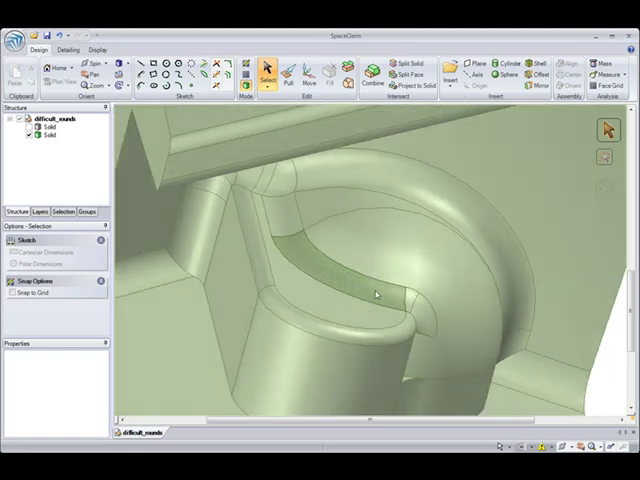
click(290, 230)
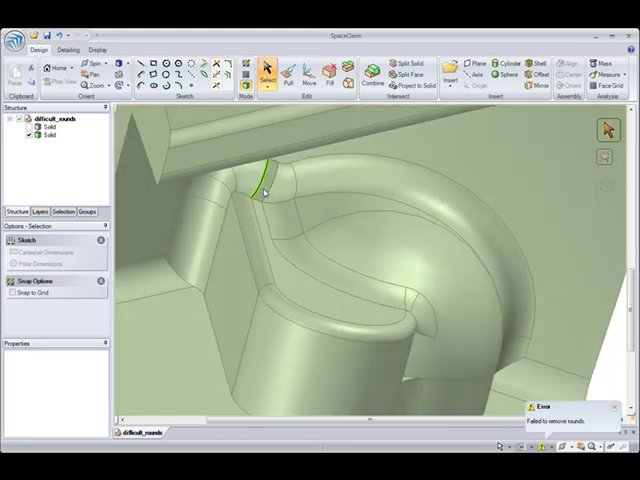
click(270, 185)
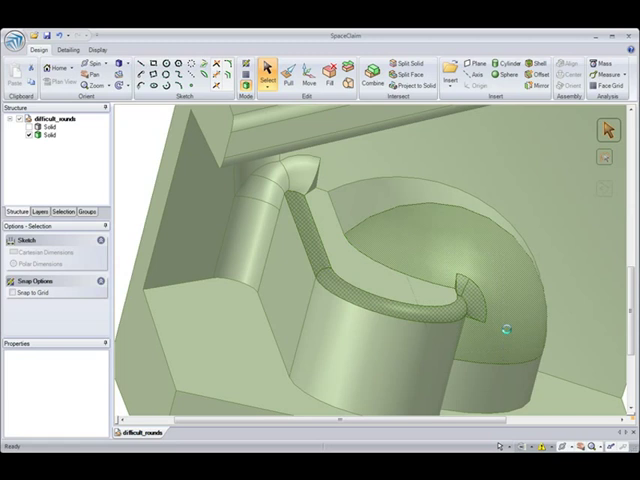
Step: Fill the narrow round strip beside the boss, then box-select the boss top-edge rounds
click(310, 260)
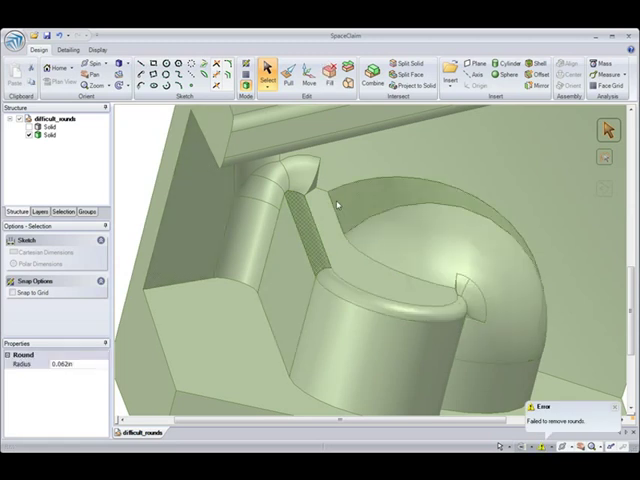
click(406, 74)
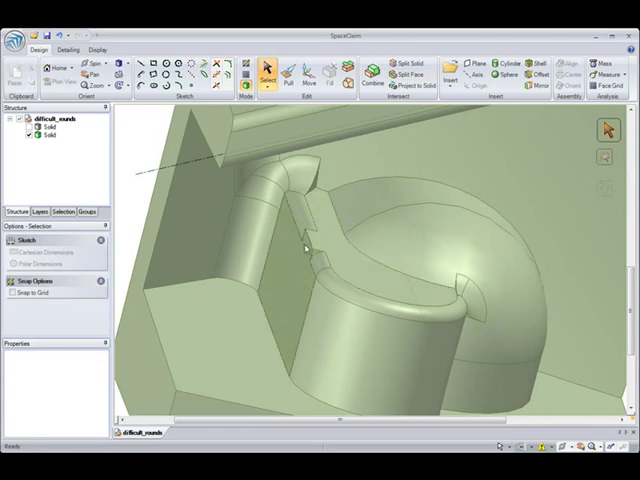
drag(303, 244, 500, 346)
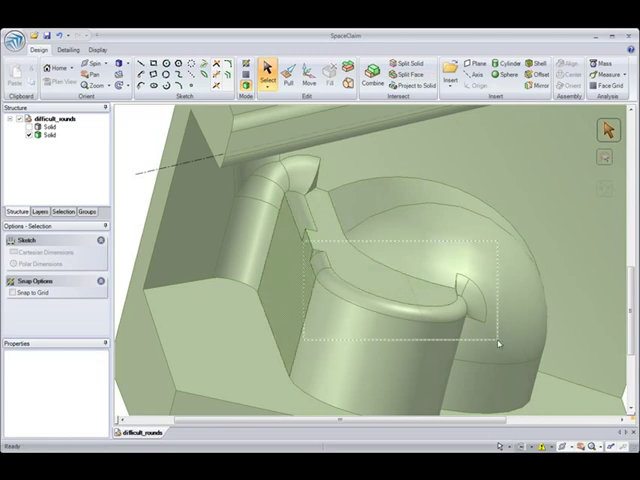